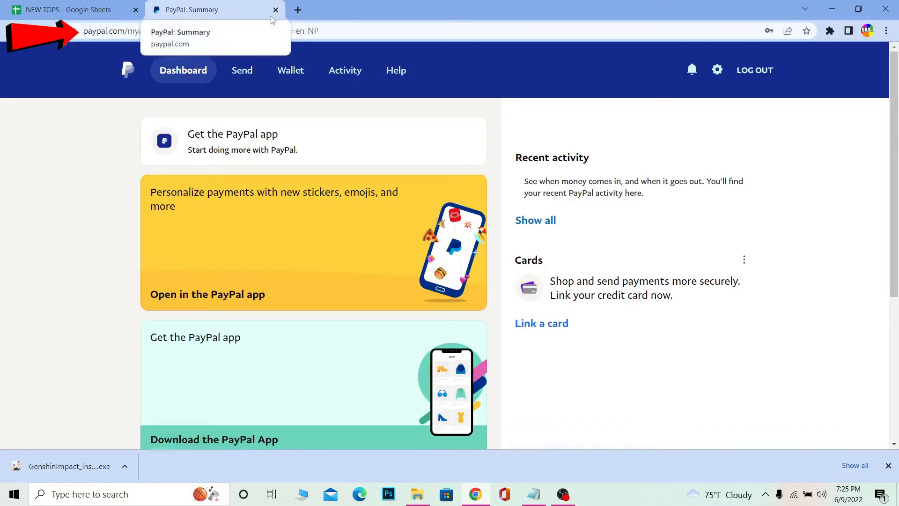
Step: Open the PayPal Wallet page from the top navigation bar
{"action": "left_click", "coordinate": [290, 70]}
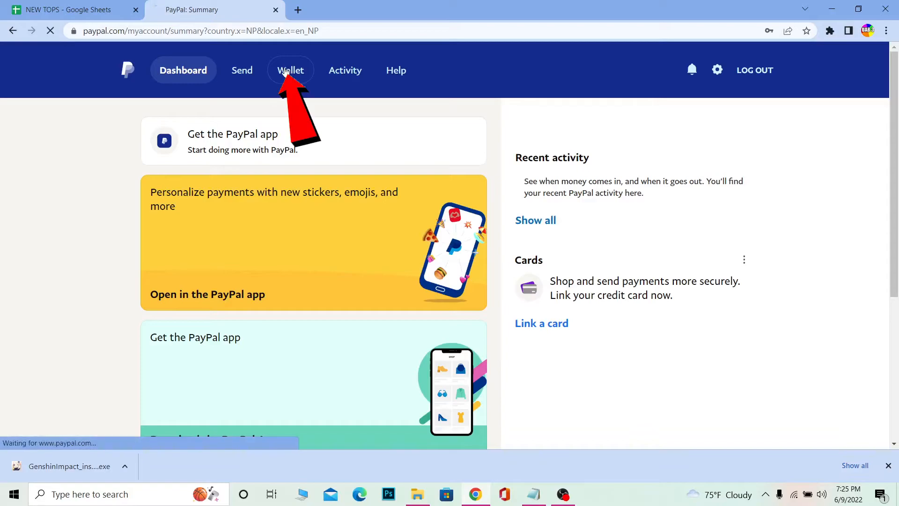
{"action": "left_click", "coordinate": [291, 69]}
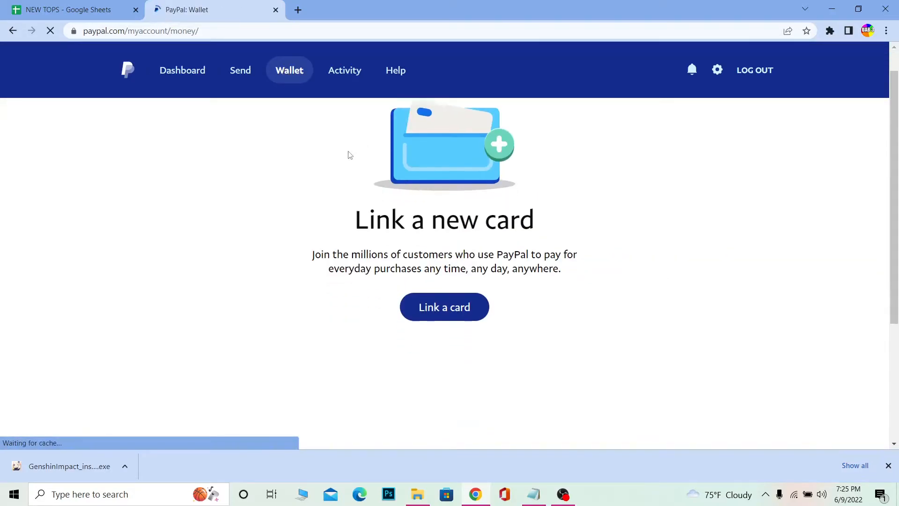
Step: Open the Link a card form and focus the card number field
{"action": "left_click", "coordinate": [444, 307]}
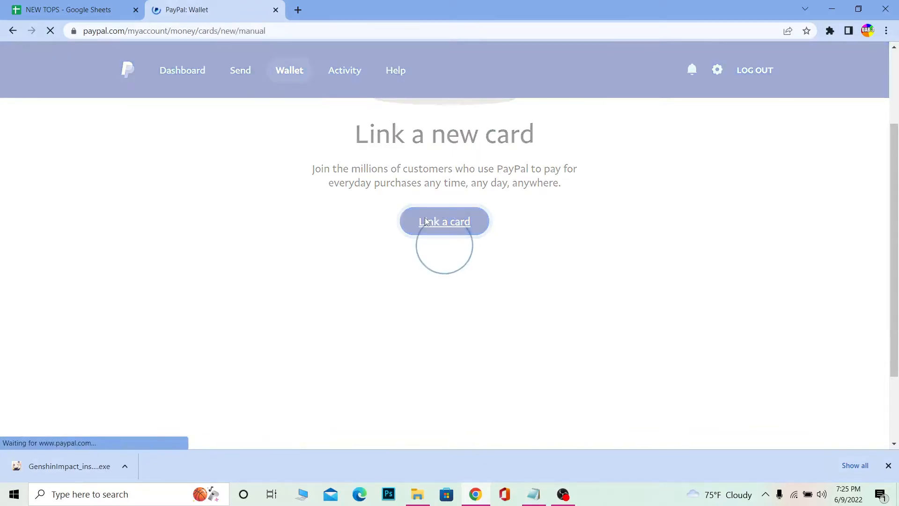
{"action": "left_click", "coordinate": [444, 222]}
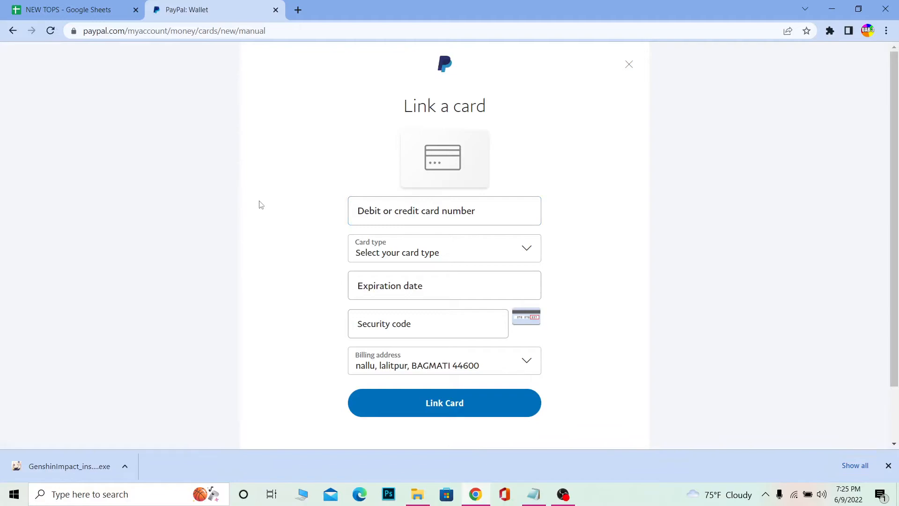
{"action": "mouse_move", "coordinate": [419, 261]}
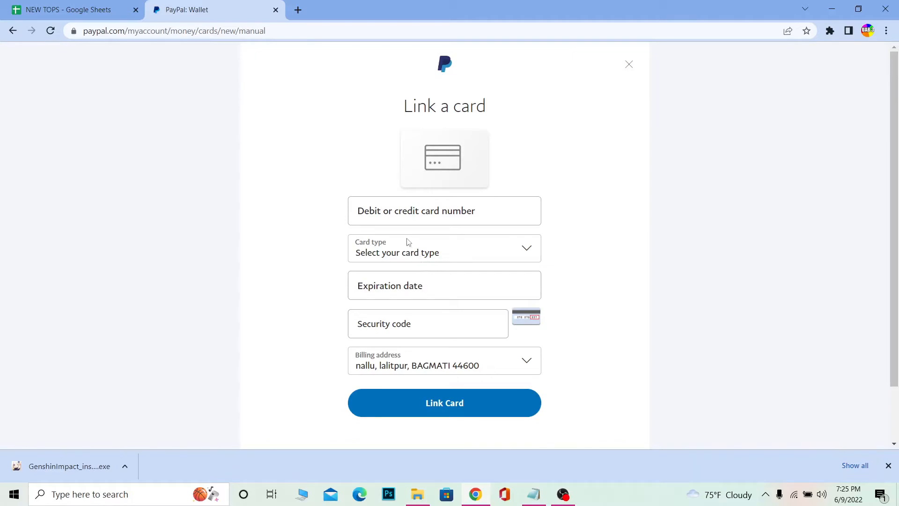
{"action": "left_click", "coordinate": [443, 210]}
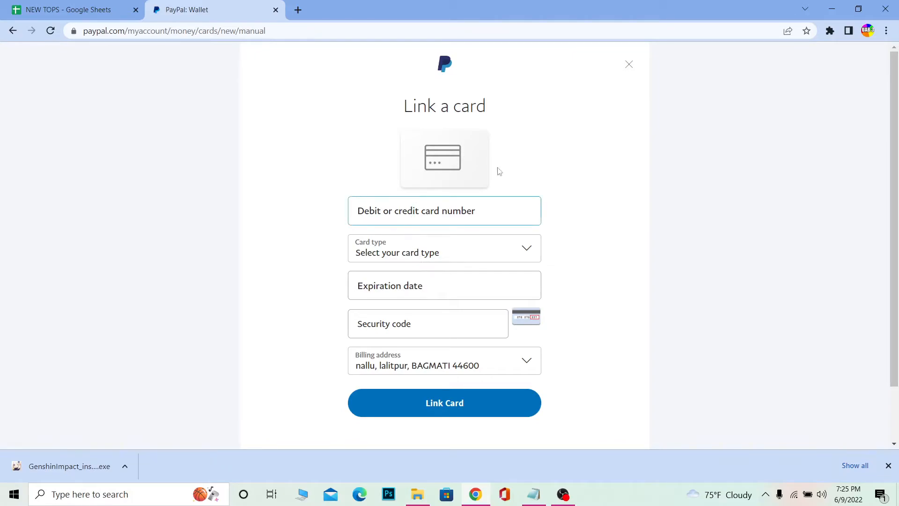
Step: Dismiss the Link a card form unfilled and go back to the Dashboard via the PayPal logo
{"action": "left_click", "coordinate": [628, 64]}
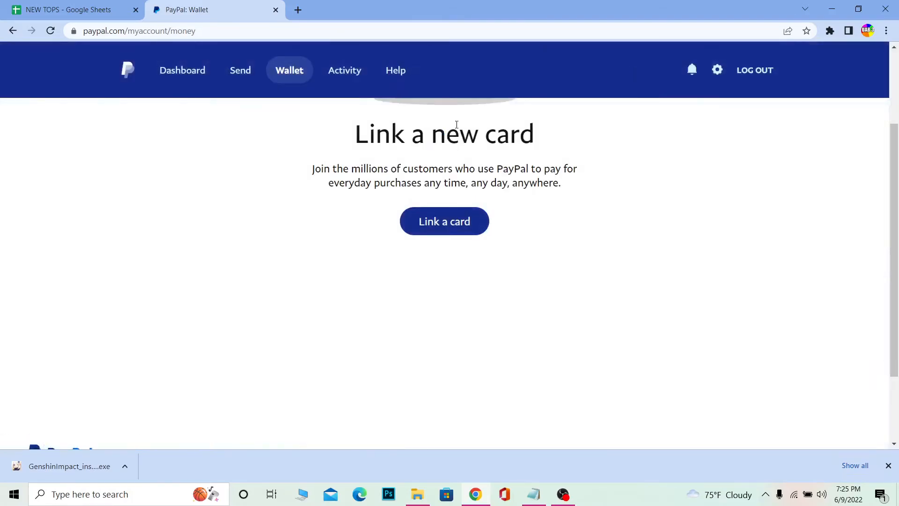
{"action": "mouse_move", "coordinate": [440, 174]}
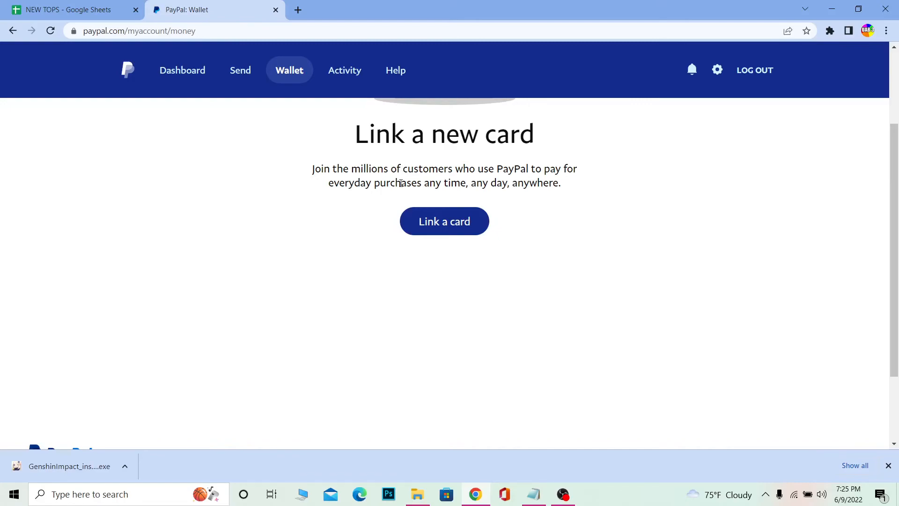
{"action": "mouse_move", "coordinate": [227, 181]}
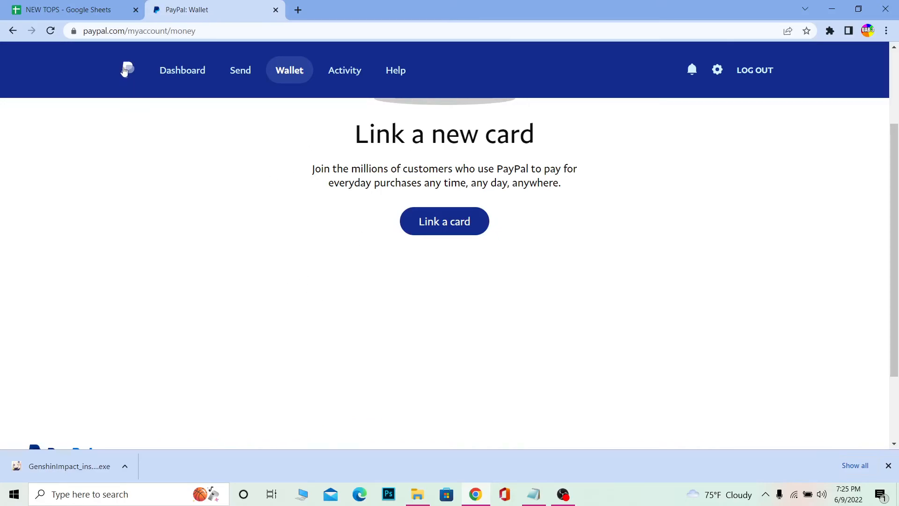
{"action": "left_click", "coordinate": [126, 69]}
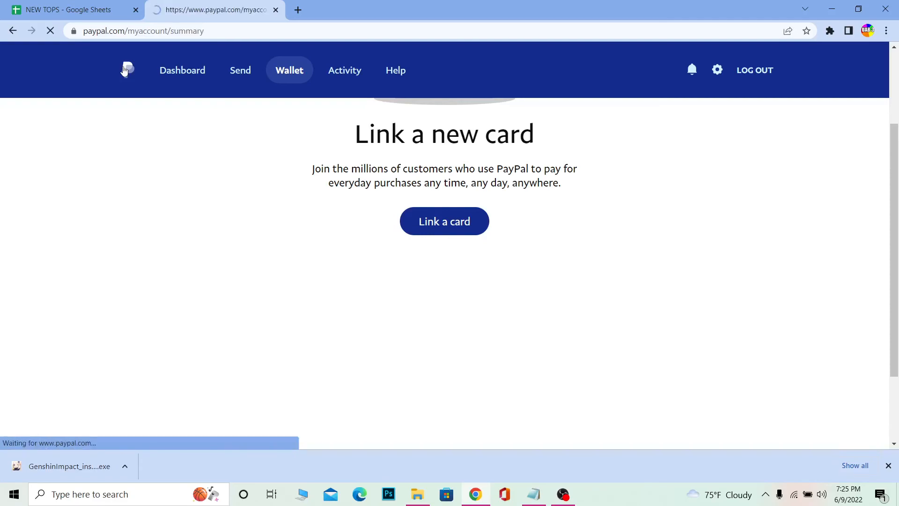
{"action": "left_click", "coordinate": [182, 70]}
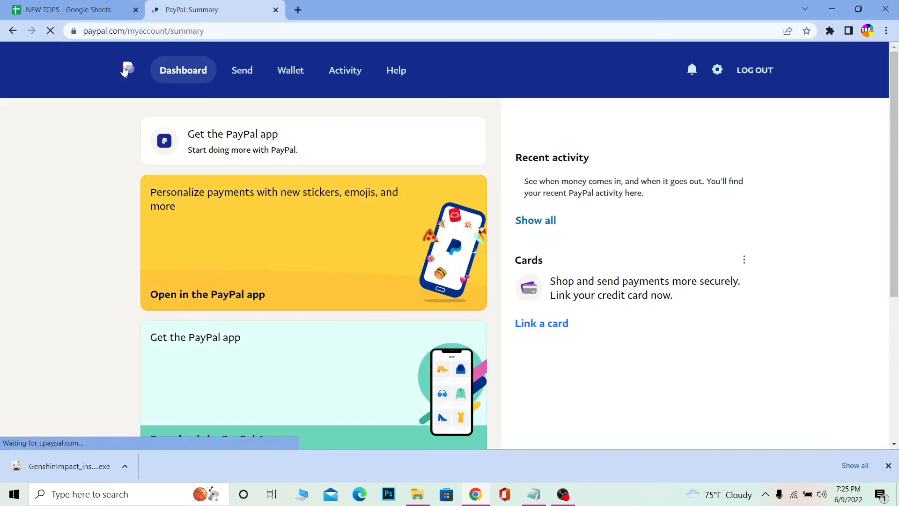